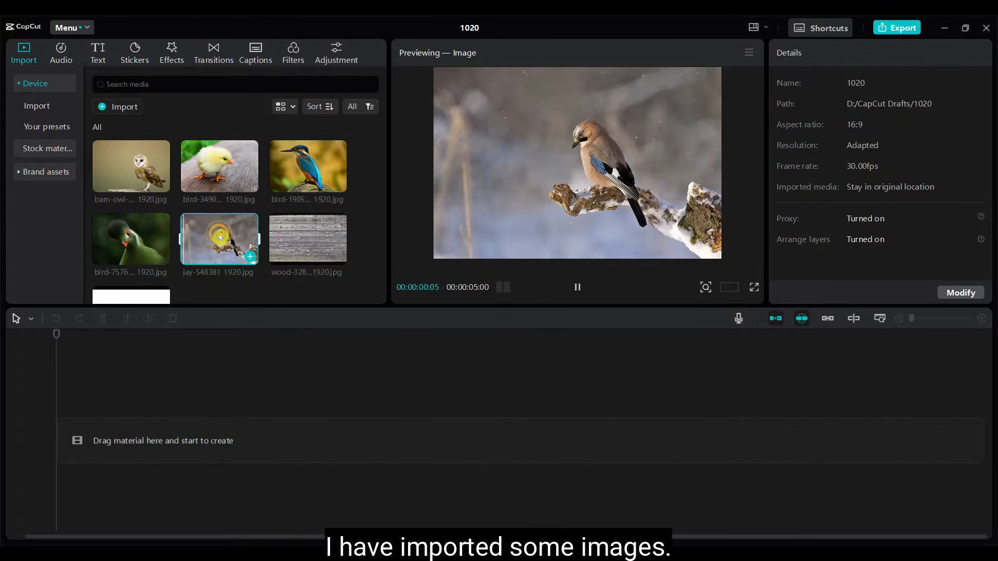
Add the wood texture image to the timeline as the background clip.
click(308, 238)
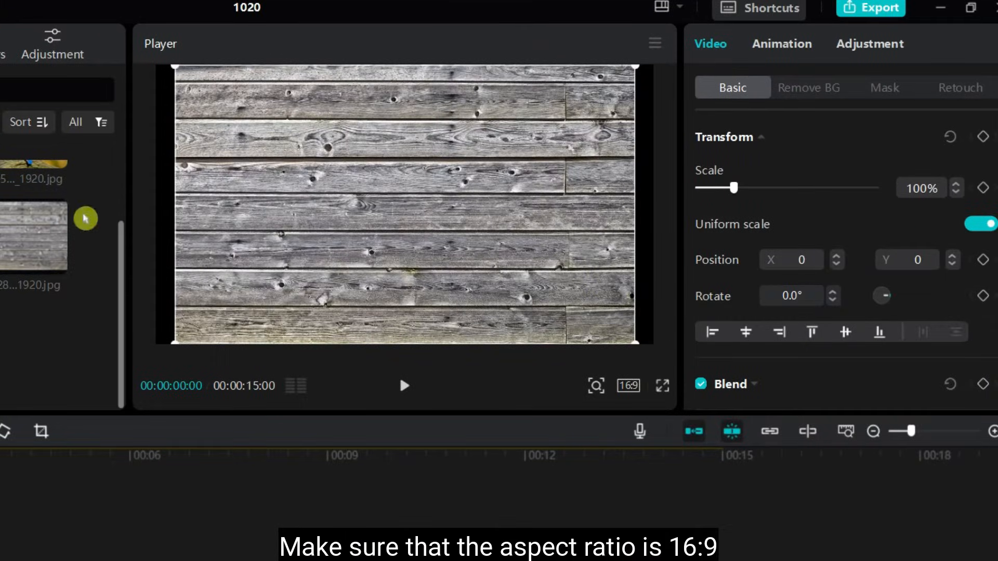
Keep the 16:9 ratio and scale the wood background up to about 106% to fill the frame.
click(628, 386)
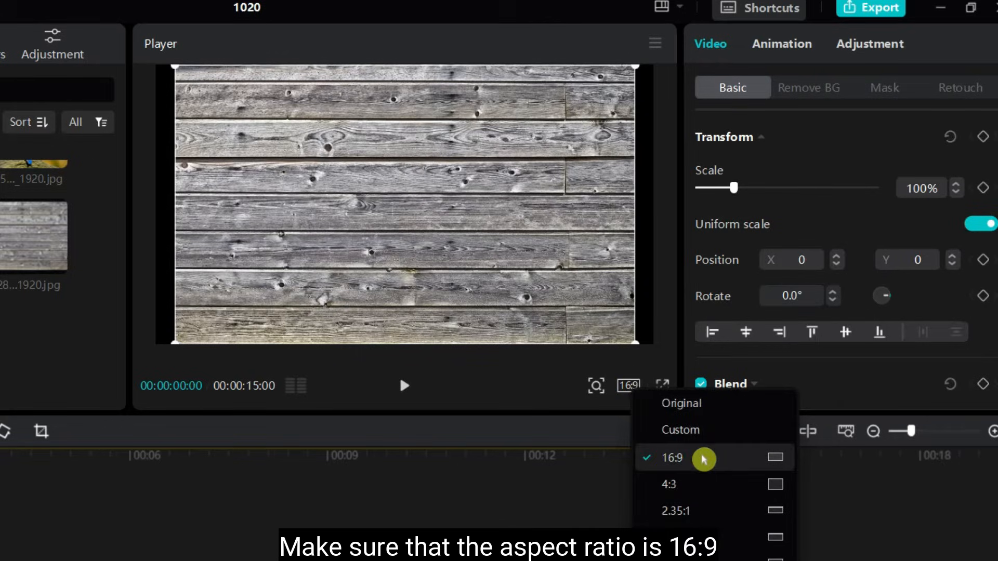
mouse_move(682, 468)
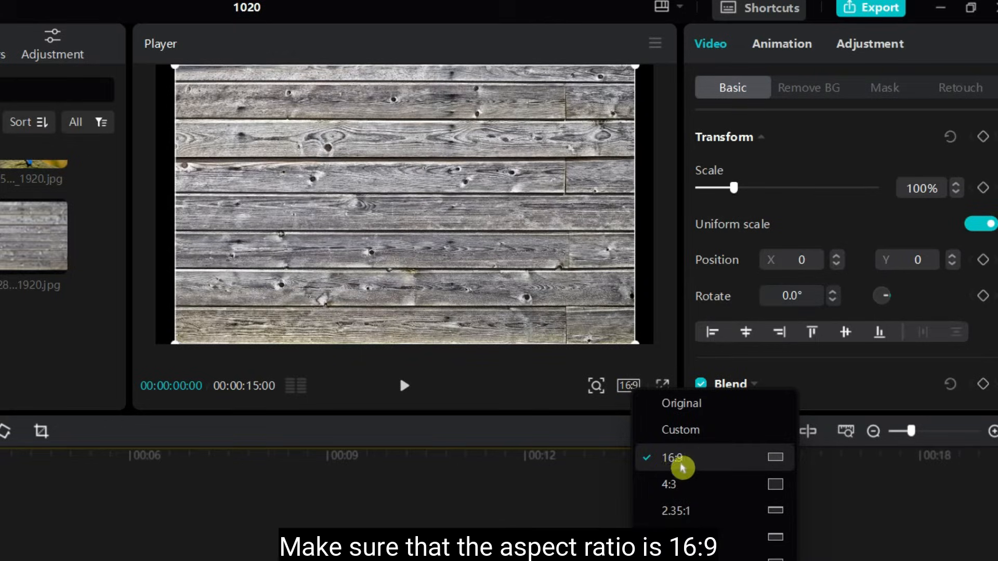
mouse_move(713, 468)
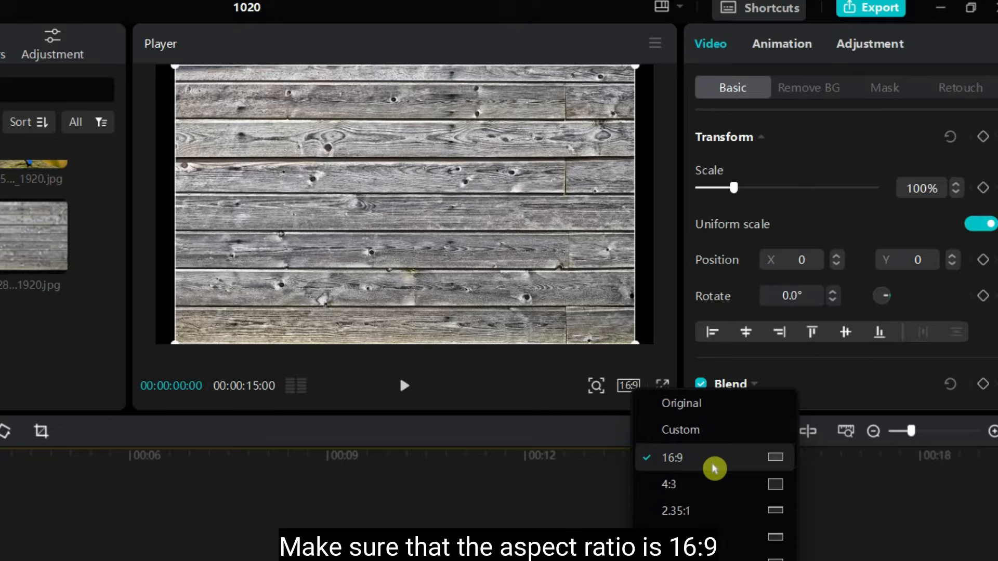
click(674, 458)
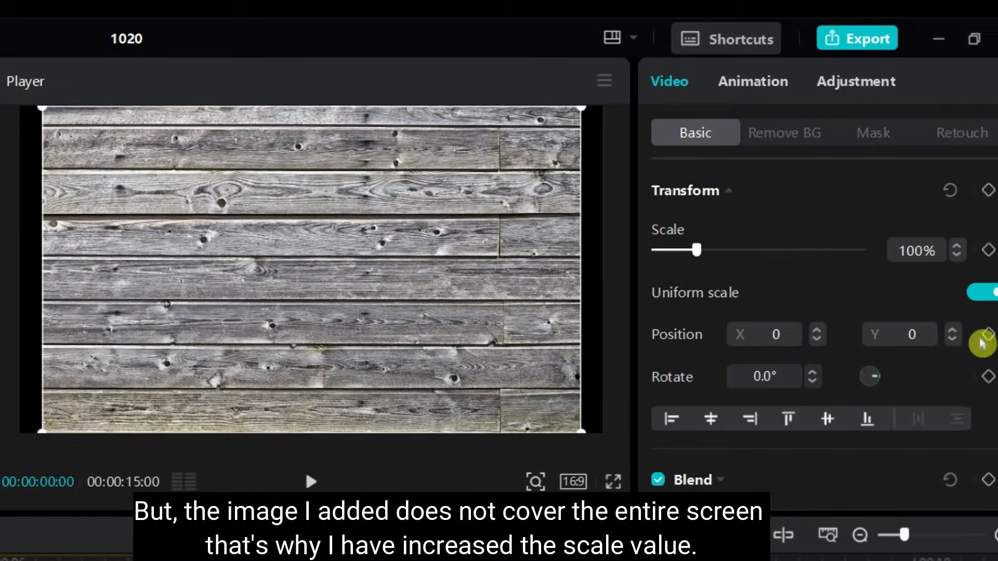
click(961, 245)
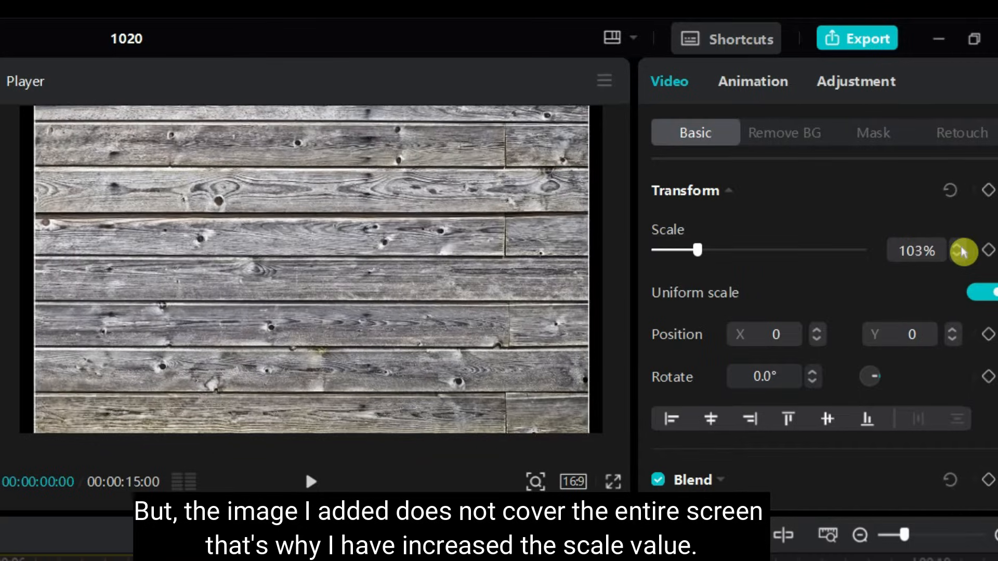
click(958, 246)
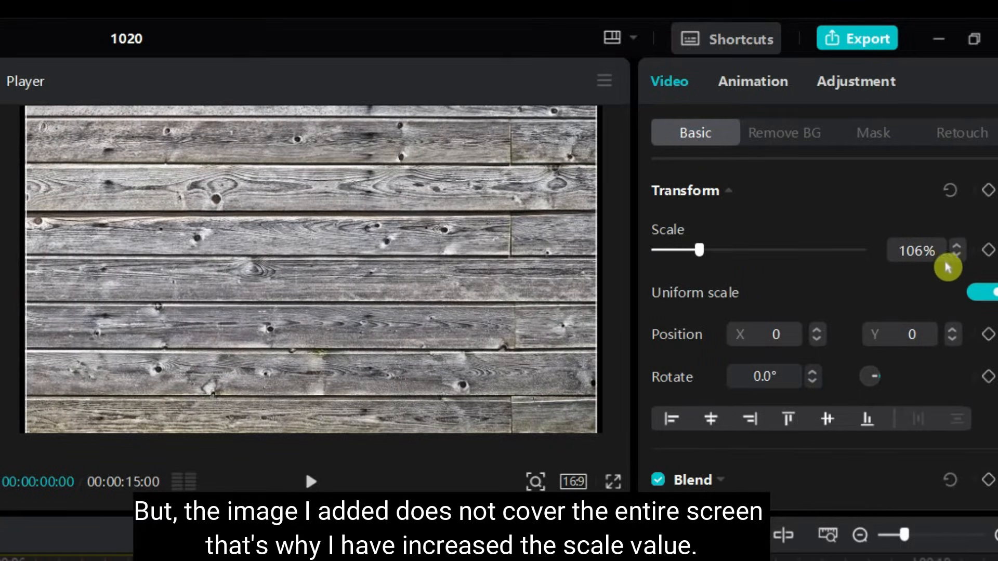
click(960, 246)
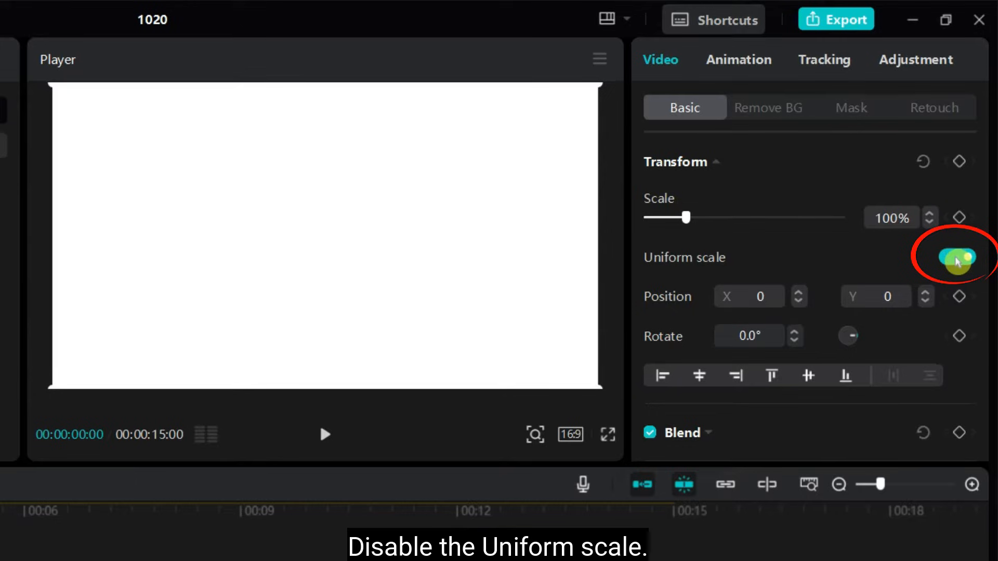
Turn off Uniform scale on the White BG layer so it can be resized as a border.
click(953, 257)
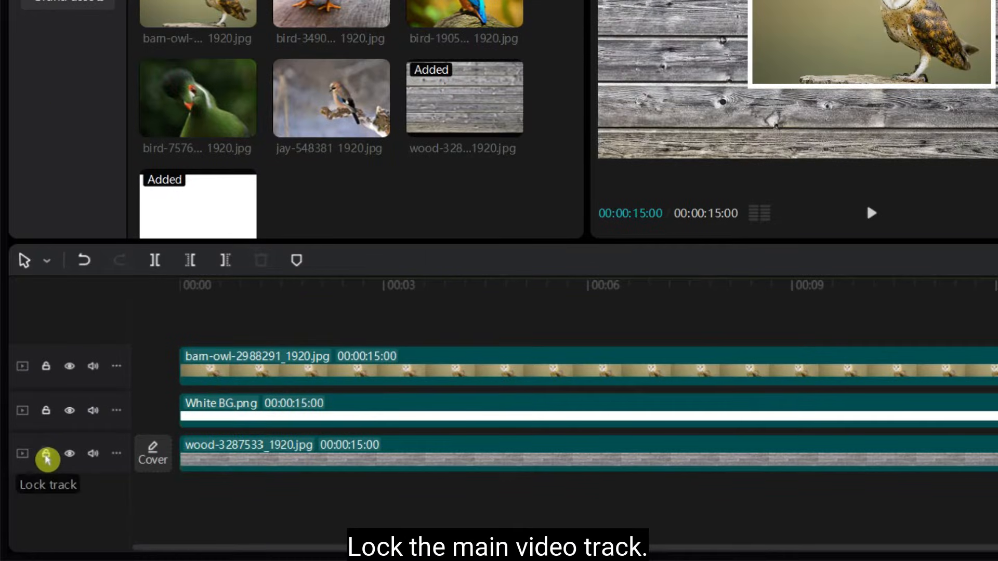
Lock the wood track, duplicate the bordered owl layers and replace the copy's photo with the chick.
click(45, 454)
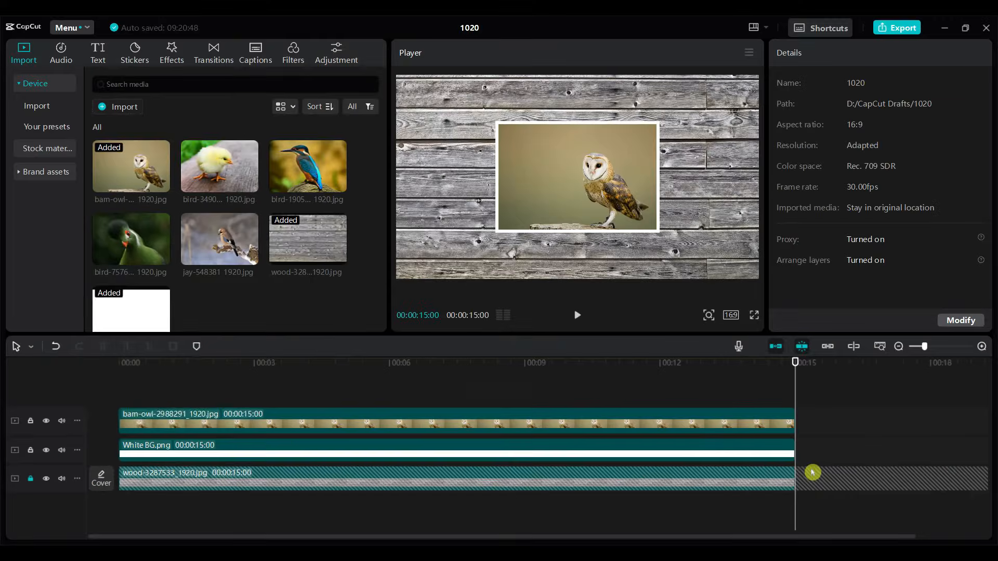
click(446, 420)
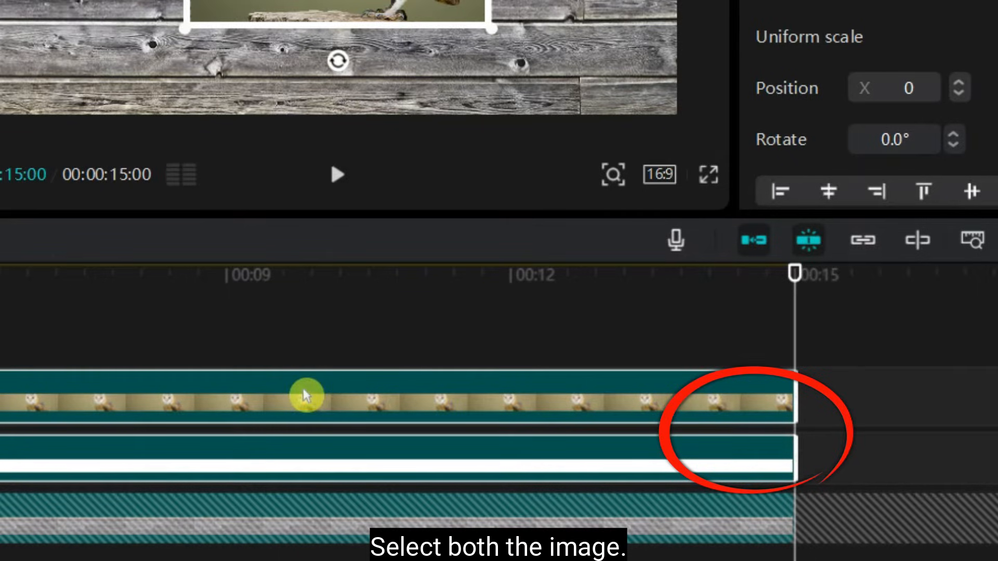
mouse_move(285, 396)
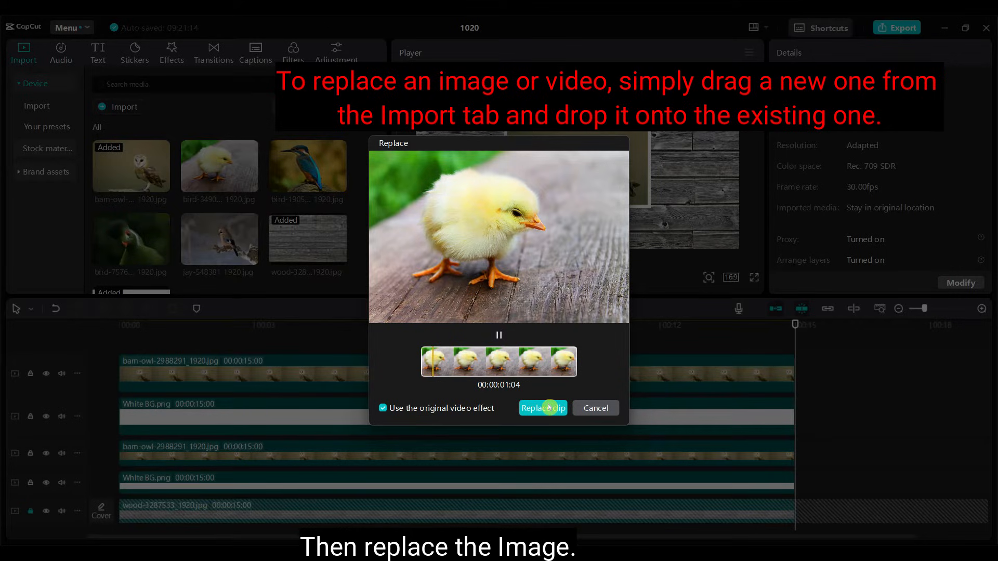
click(542, 408)
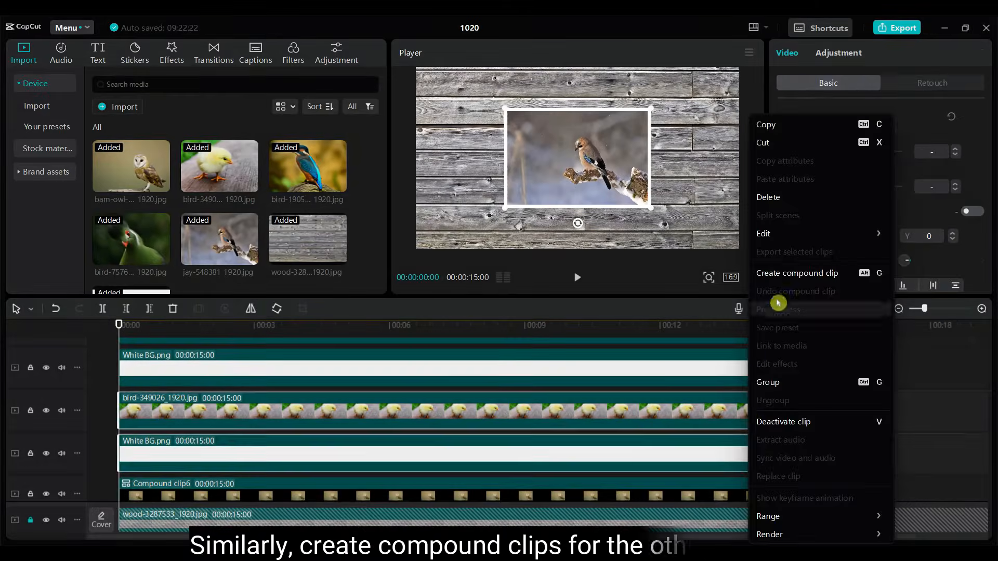
Create a compound clip from the selected bird photo and its White BG border.
click(798, 274)
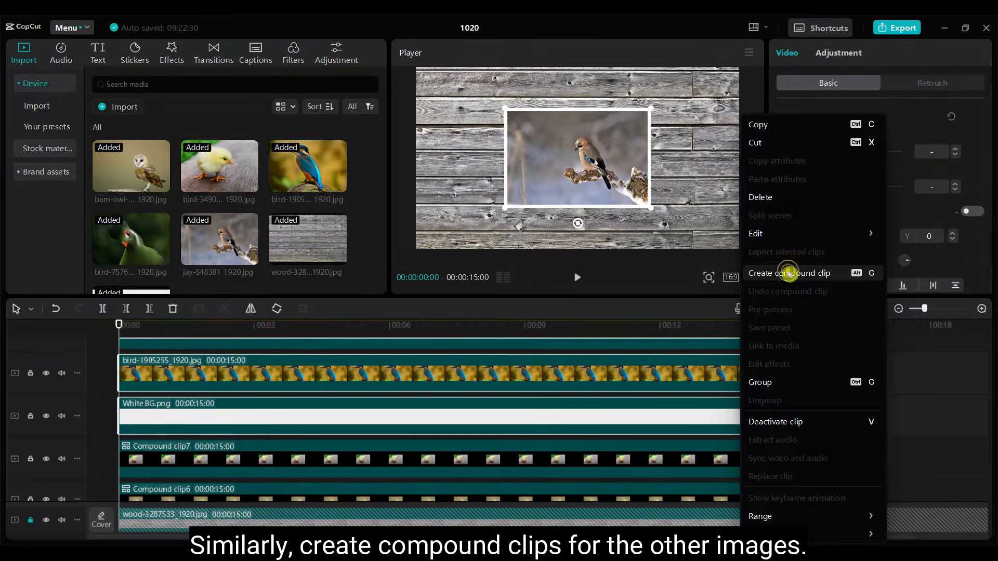
click(790, 274)
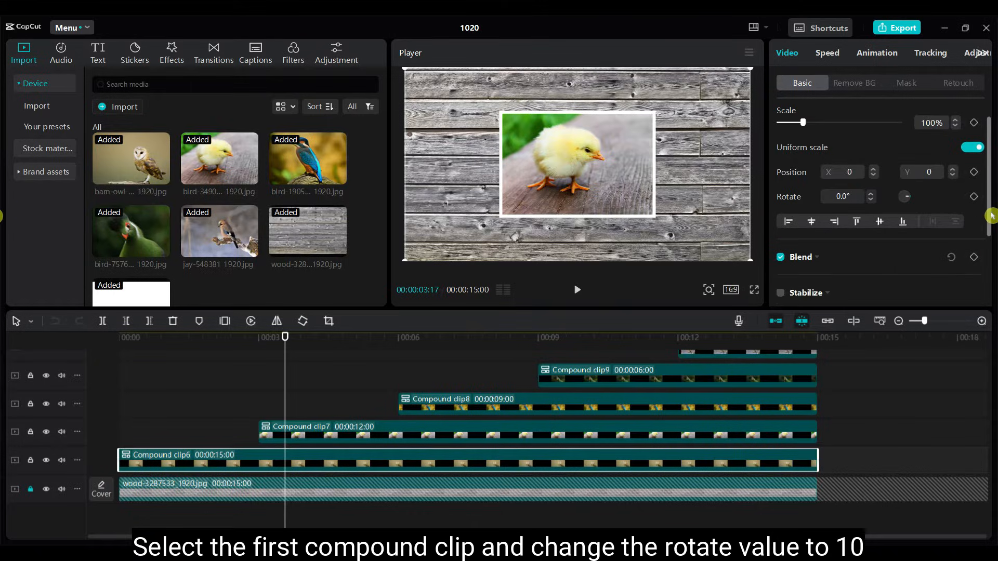
Set the barn owl compound clip's Rotate value to 10 degrees.
triple_click(843, 197)
text(10)
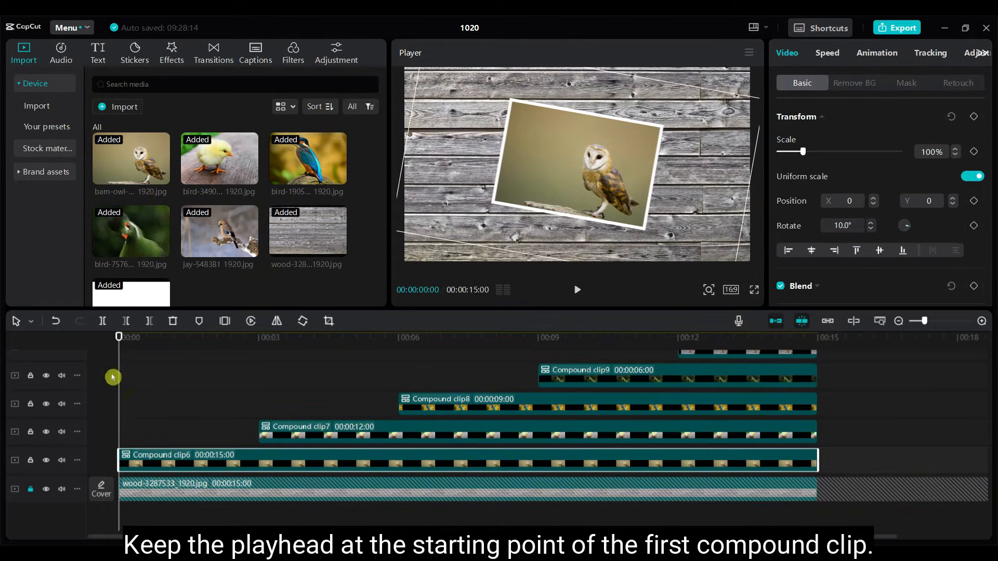
mouse_move(63, 344)
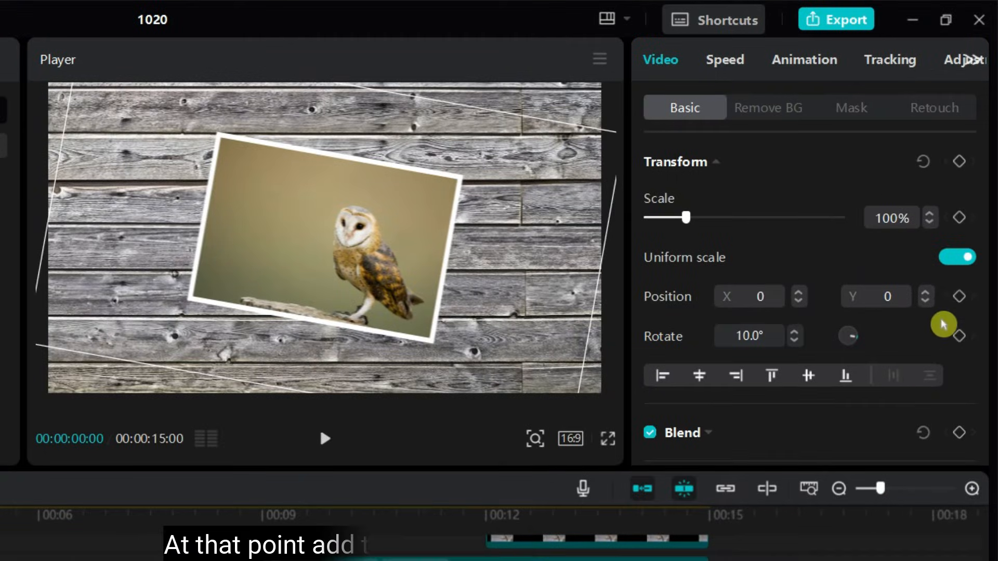
mouse_move(945, 303)
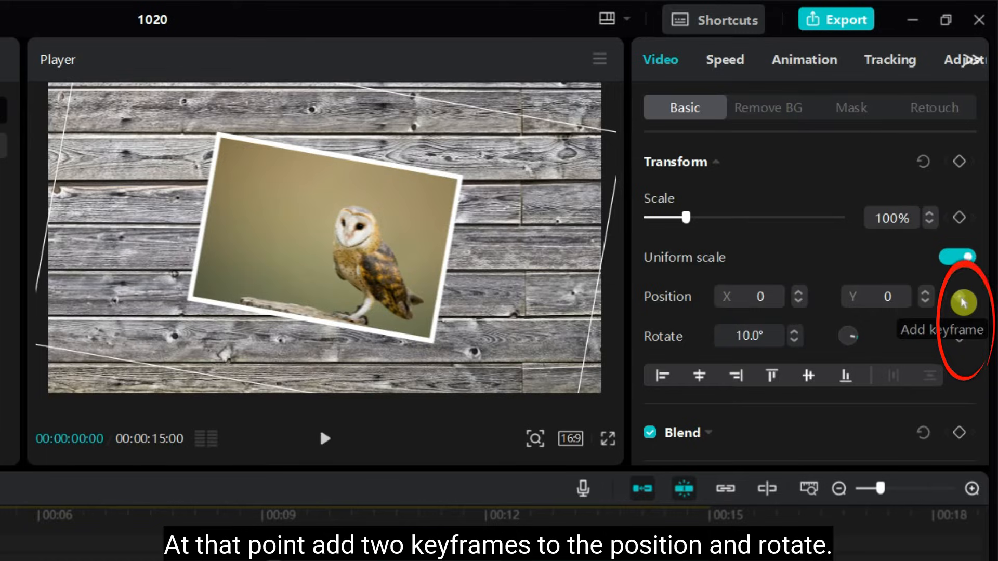
Add a position keyframe at the owl clip's start and a rotation keyframe at one second.
click(961, 302)
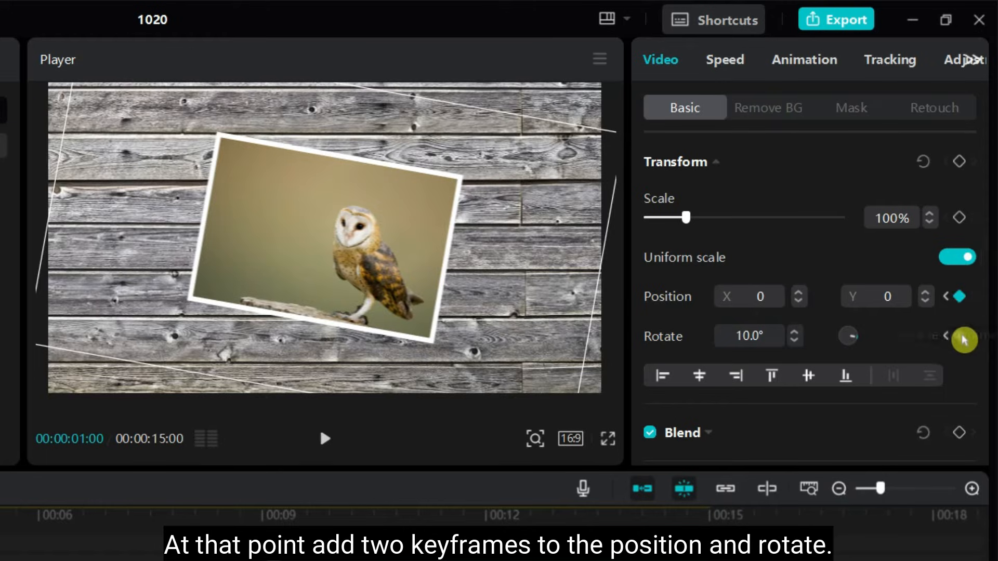
click(959, 336)
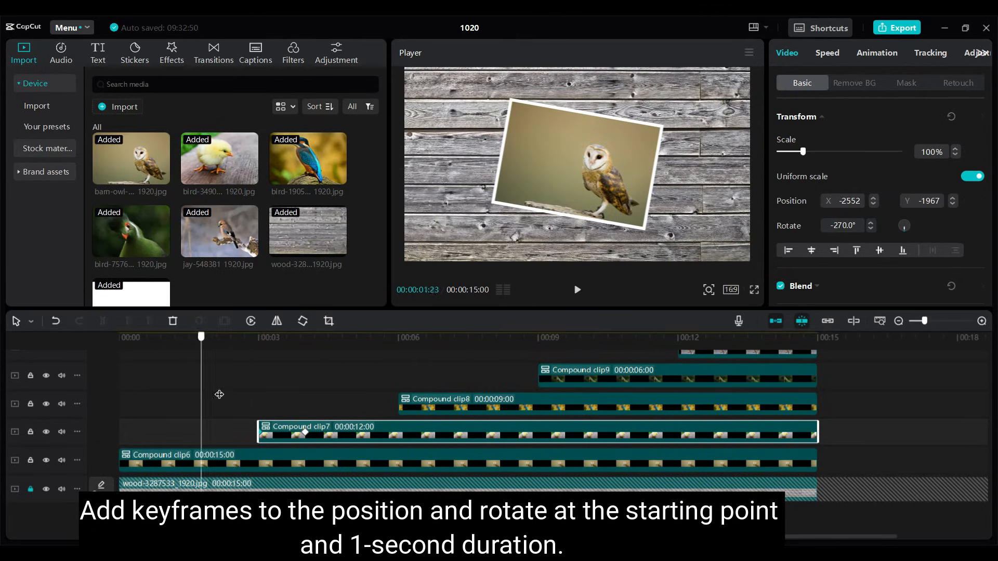
Keyframe the kingfisher clip's spin-in rotation, then preview the finished animation full screen.
click(973, 230)
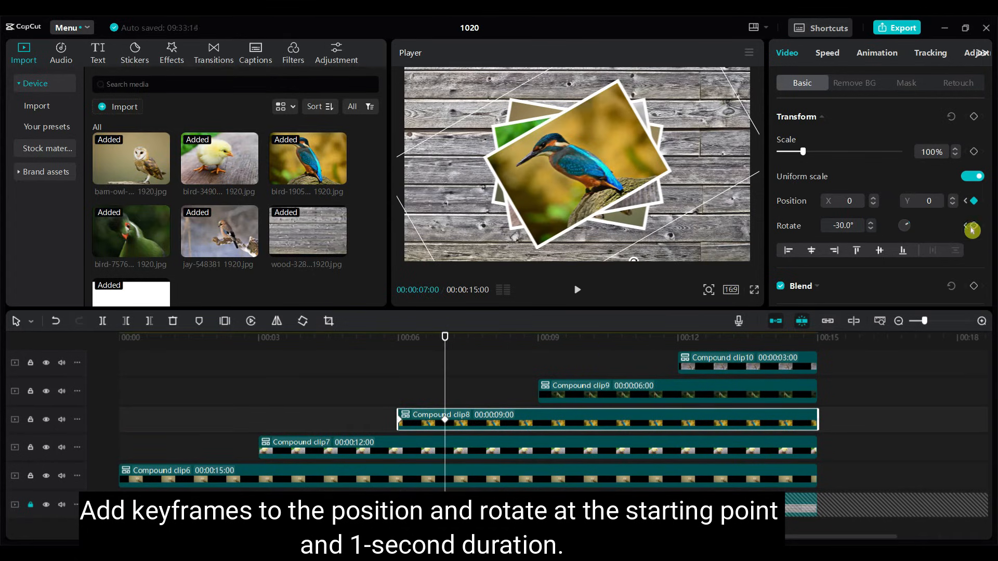
click(974, 231)
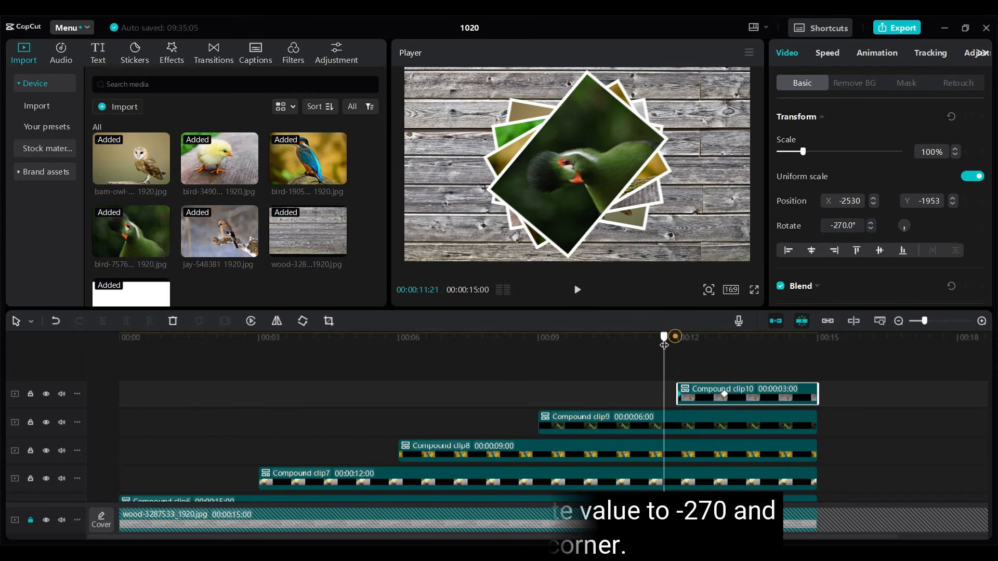
click(754, 290)
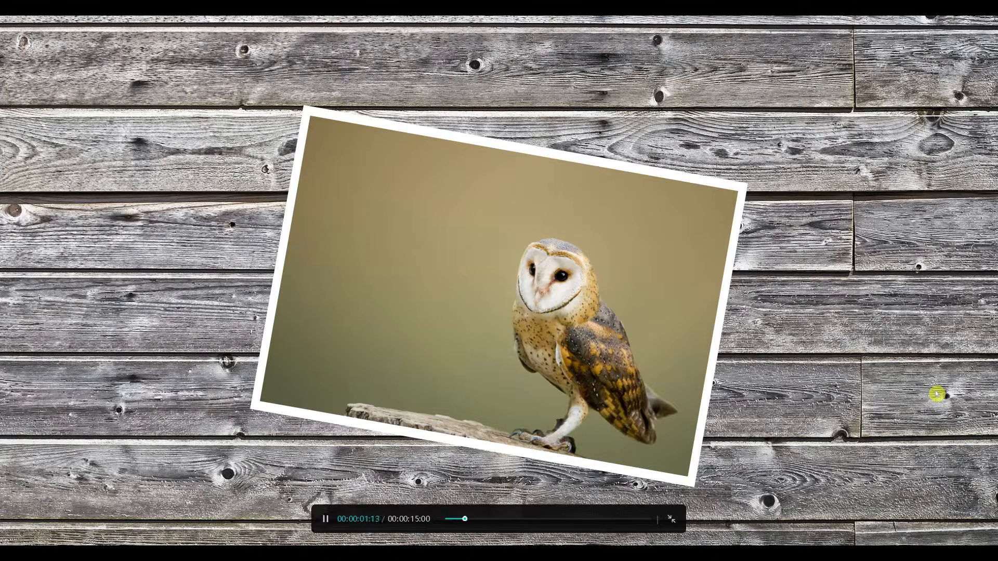